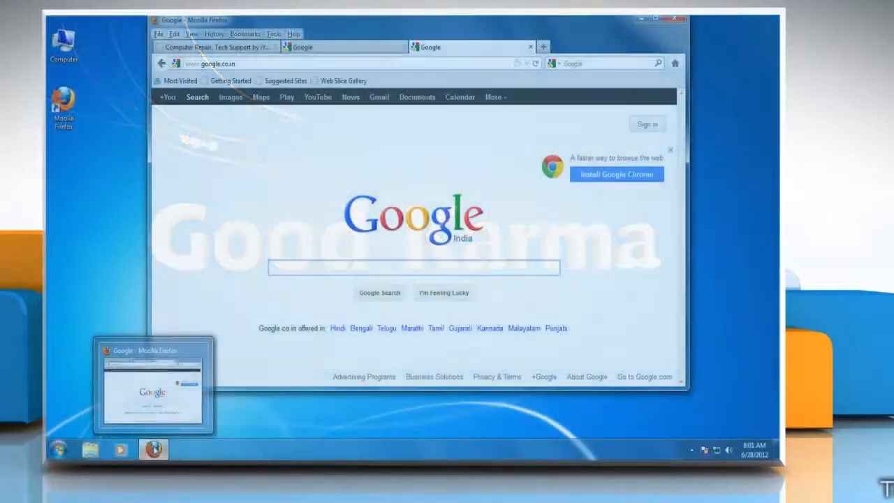
Load about:config in a new tab, reaching its warranty warning page
text(about:config)
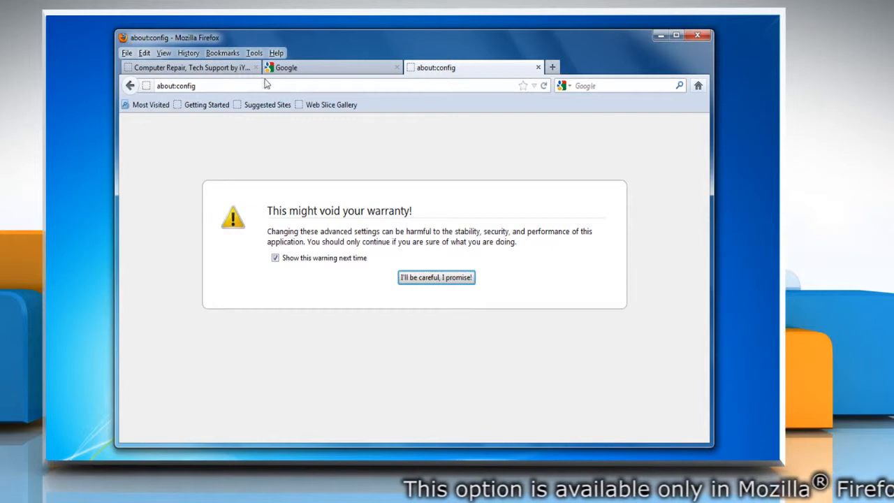
mouse_move(329, 221)
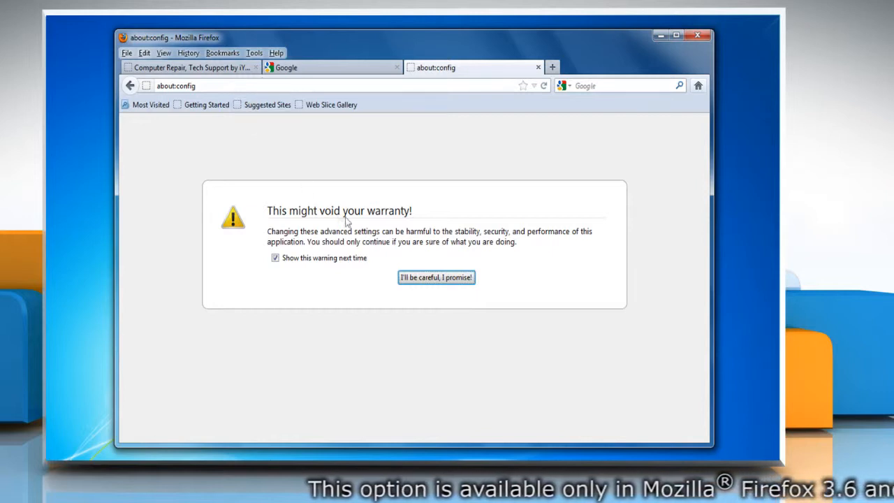
mouse_move(441, 280)
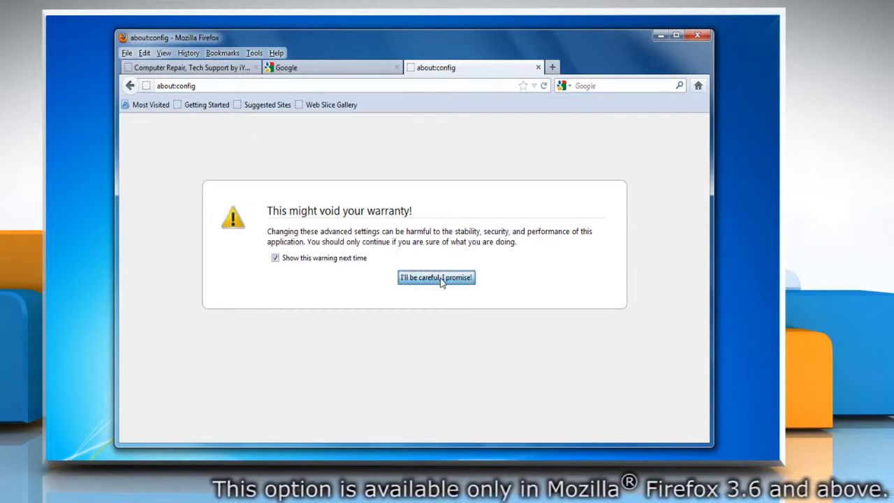
Dismiss the about:config warranty warning to reveal the preferences list
click(436, 277)
text(browser.taskbar.previews.enable)
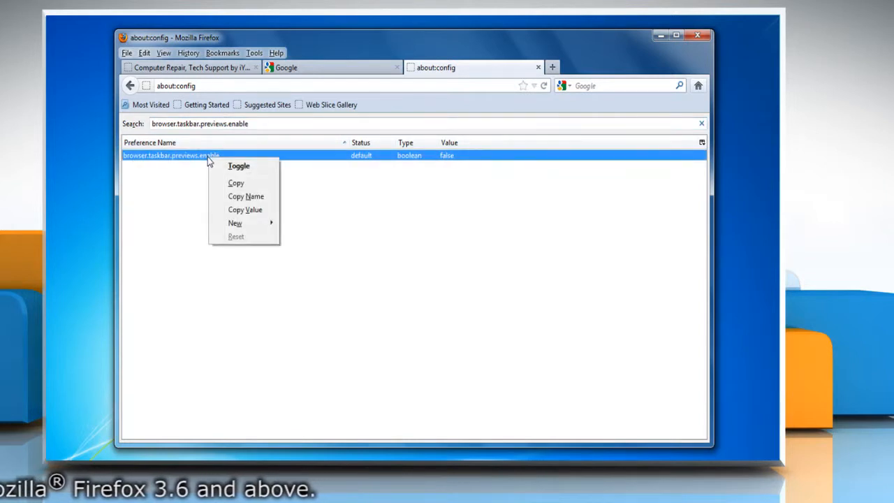
Toggle browser.taskbar.previews.enable to true and close Firefox so it restarts
click(238, 164)
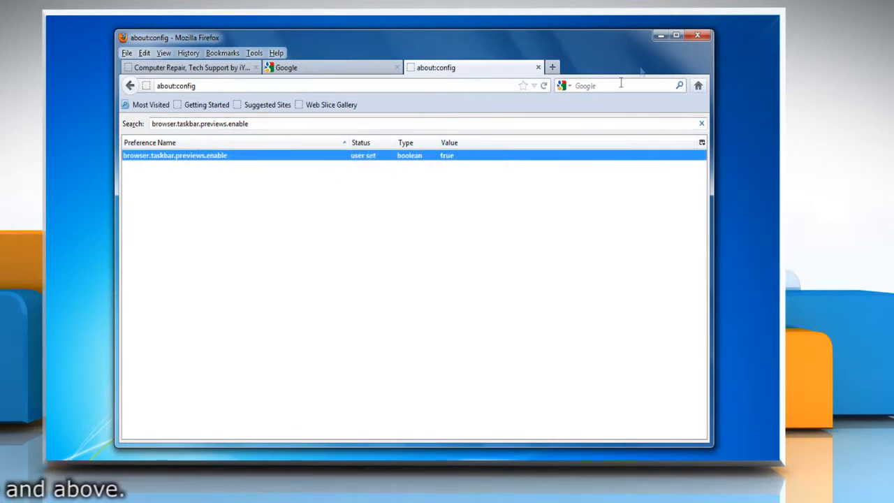
click(697, 34)
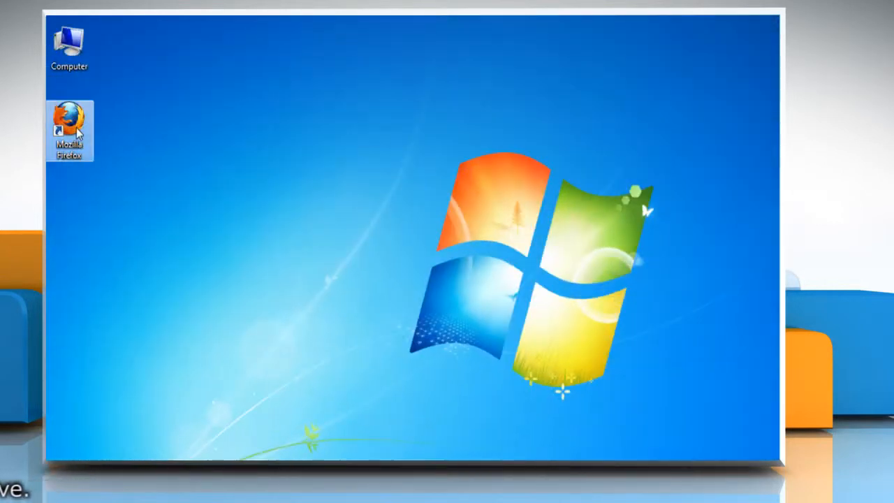